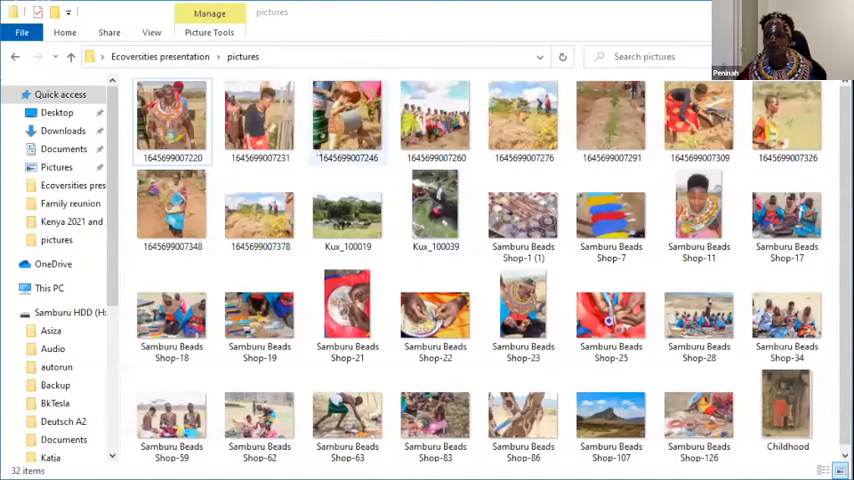
Open the Childhood photo of three children before a mud-and-stick hut in Photos
{"action": "left_click", "coordinate": [435, 210]}
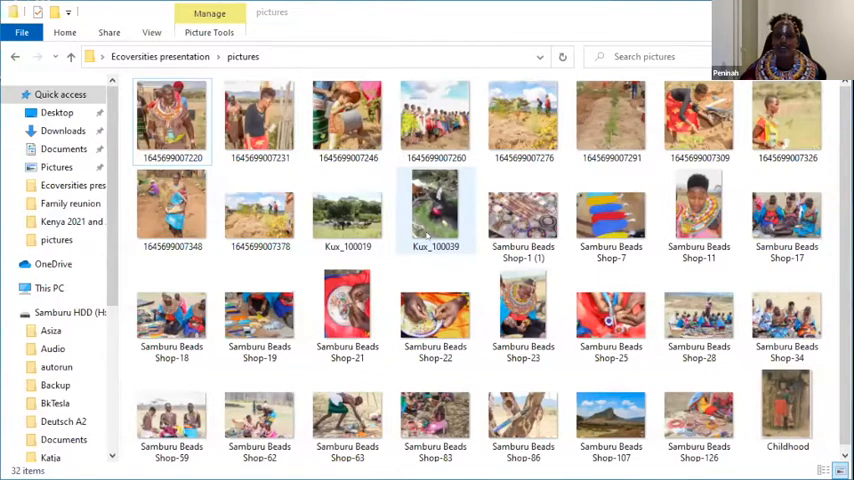
{"action": "left_click", "coordinate": [435, 255]}
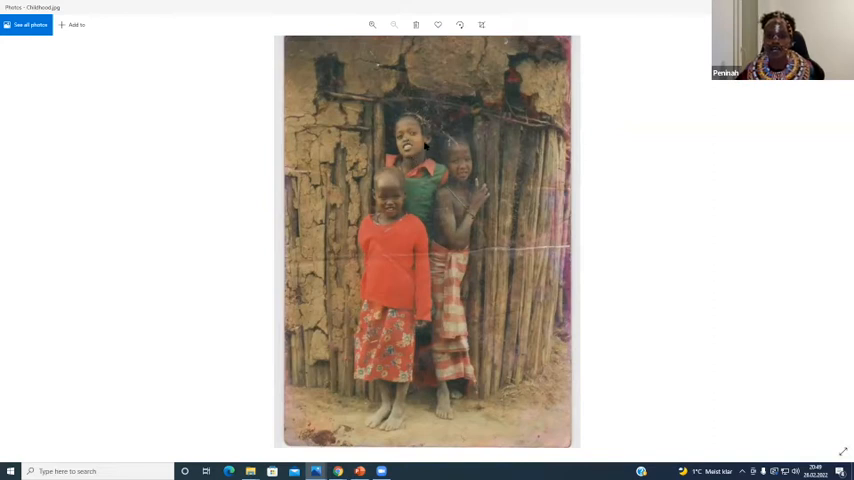
{"action": "mouse_move", "coordinate": [415, 166]}
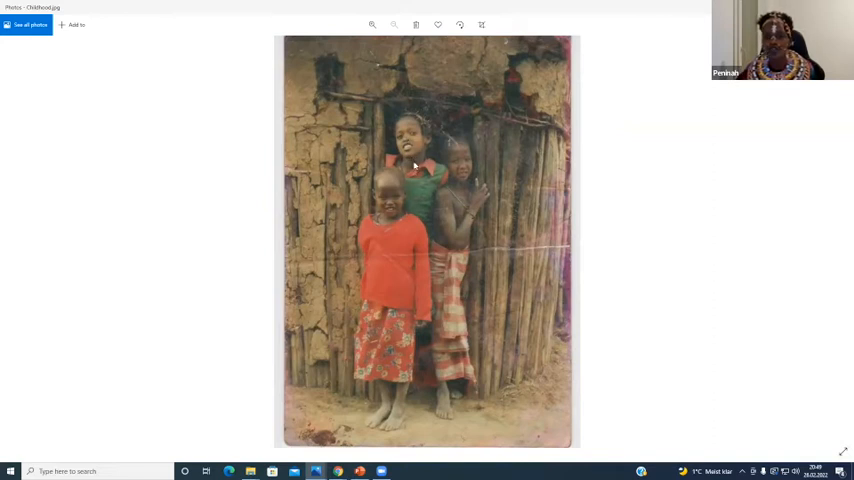
{"action": "mouse_move", "coordinate": [390, 219]}
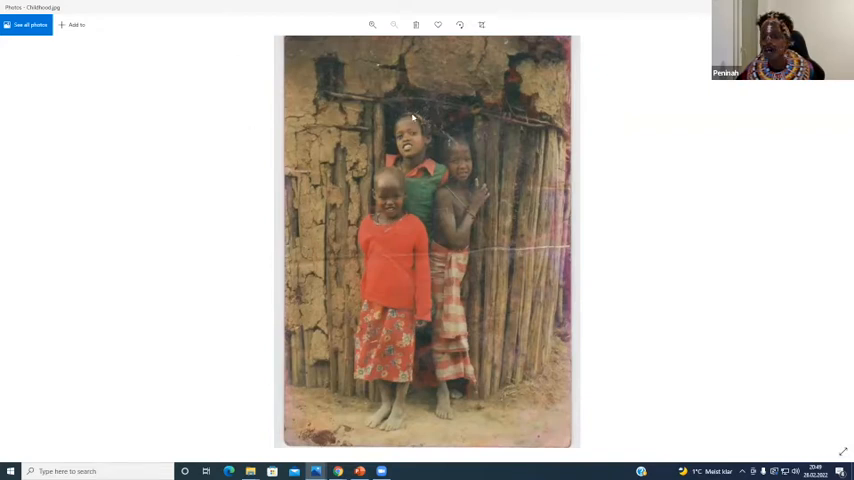
{"action": "mouse_move", "coordinate": [547, 148]}
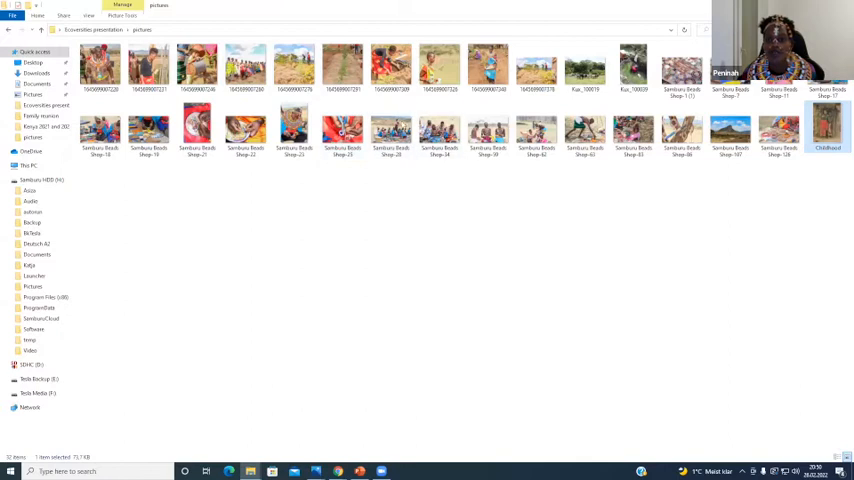
{"action": "mouse_move", "coordinate": [438, 130]}
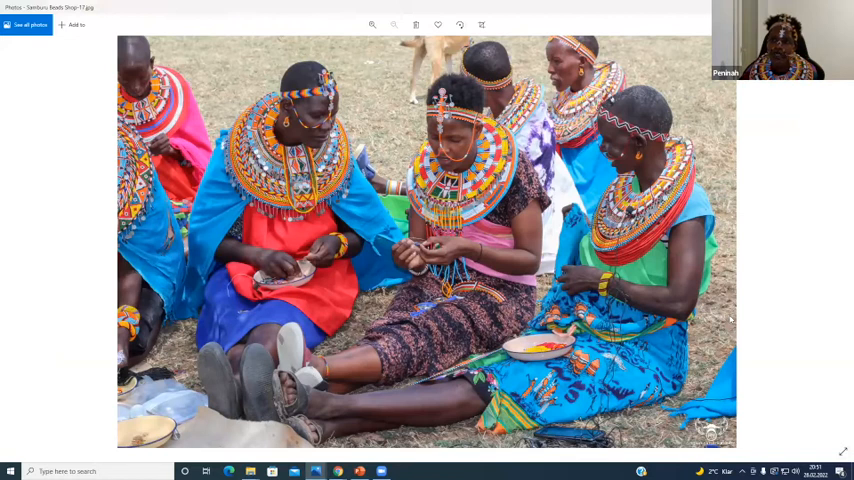
{"action": "mouse_move", "coordinate": [730, 318]}
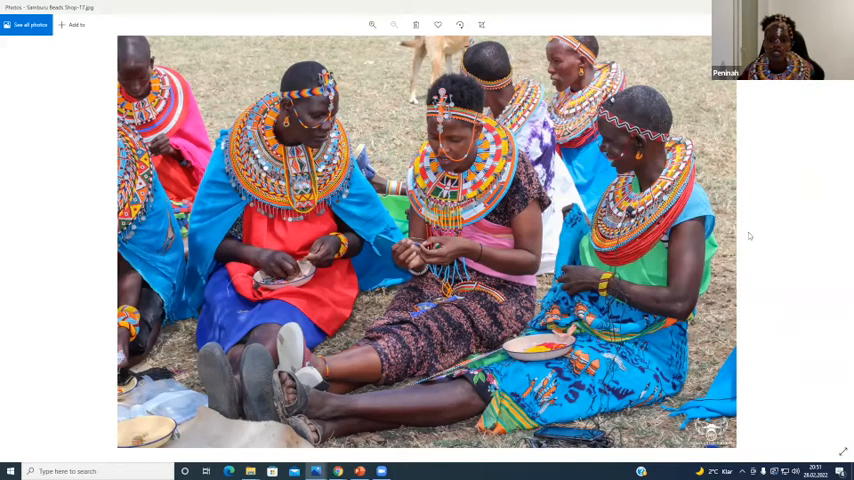
{"action": "mouse_move", "coordinate": [747, 235]}
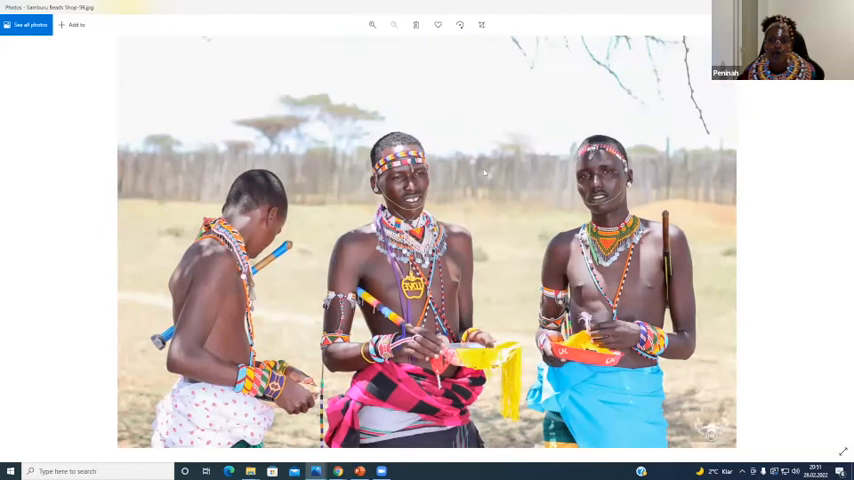
{"action": "mouse_move", "coordinate": [361, 232]}
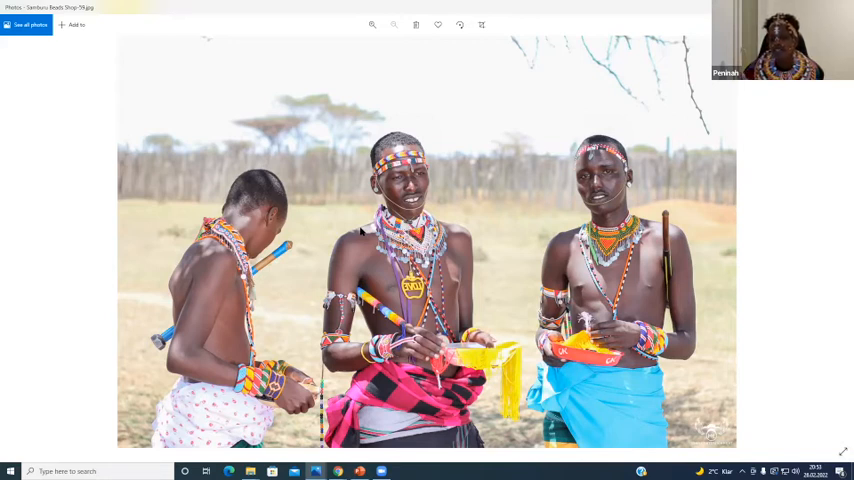
{"action": "mouse_move", "coordinate": [123, 104]}
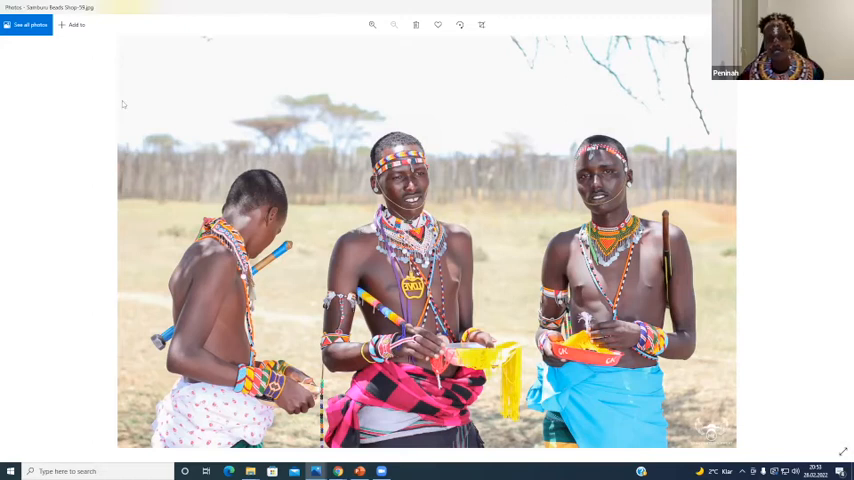
{"action": "mouse_move", "coordinate": [363, 246]}
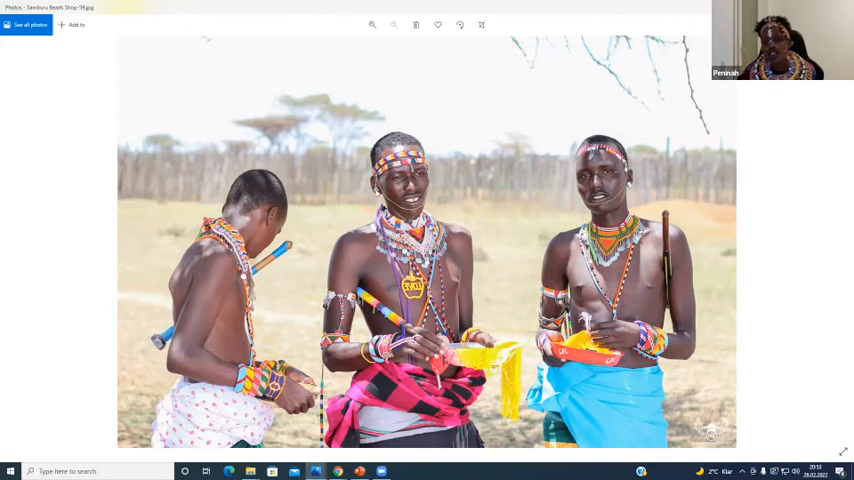
{"action": "mouse_move", "coordinate": [459, 178]}
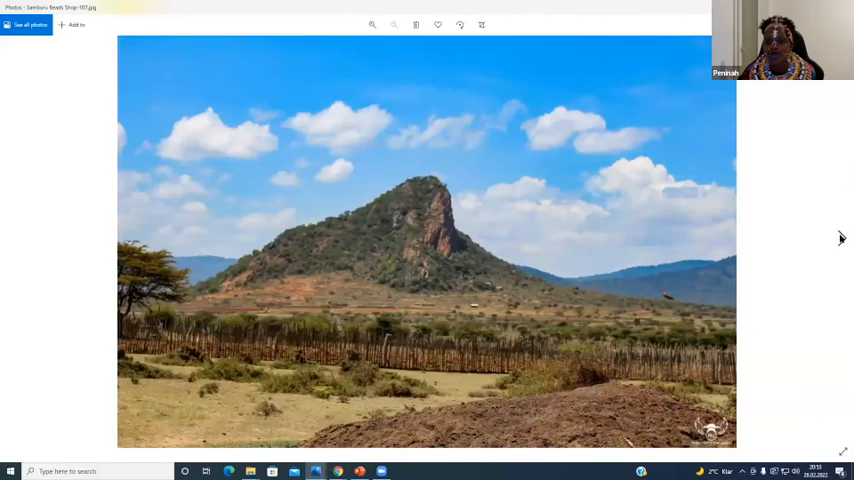
{"action": "left_click", "coordinate": [842, 238]}
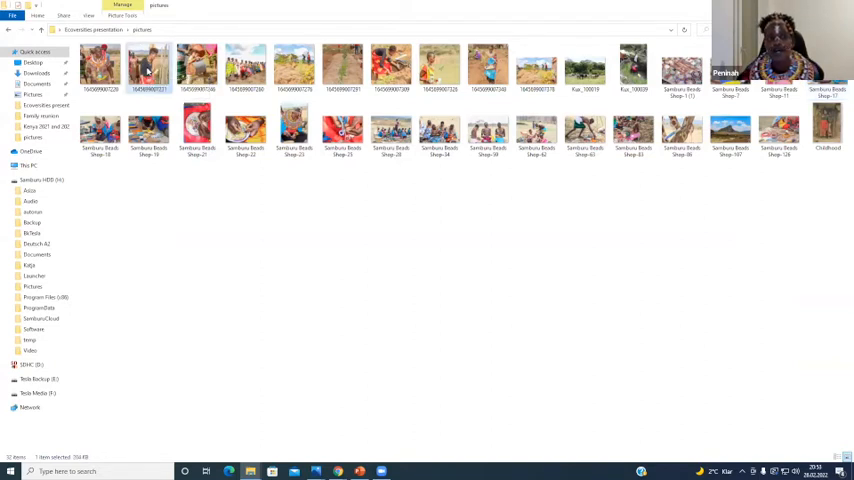
{"action": "double_click", "coordinate": [148, 65]}
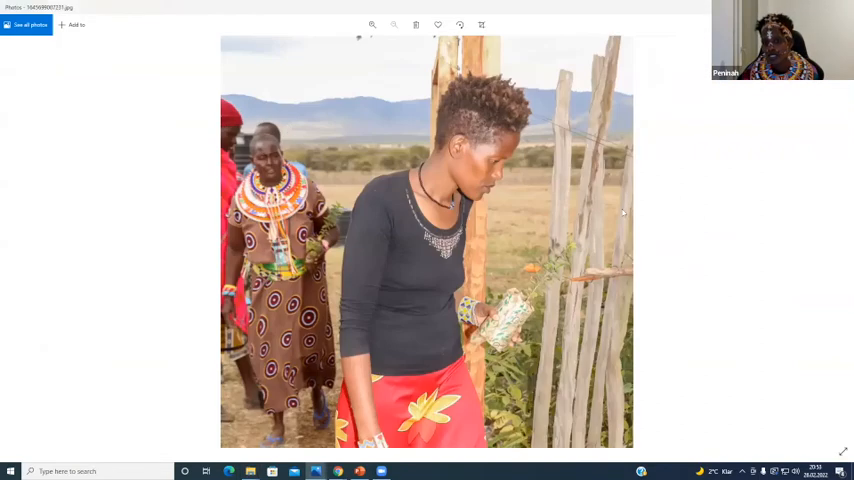
{"action": "mouse_move", "coordinate": [840, 240]}
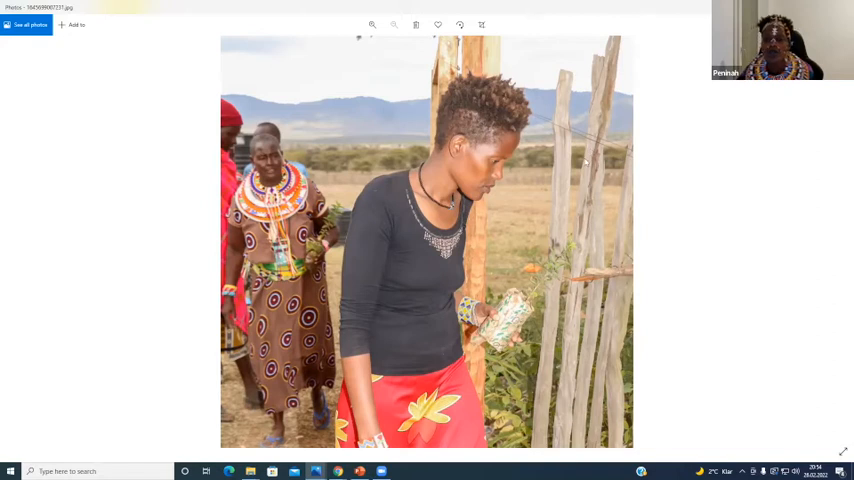
{"action": "mouse_move", "coordinate": [641, 169]}
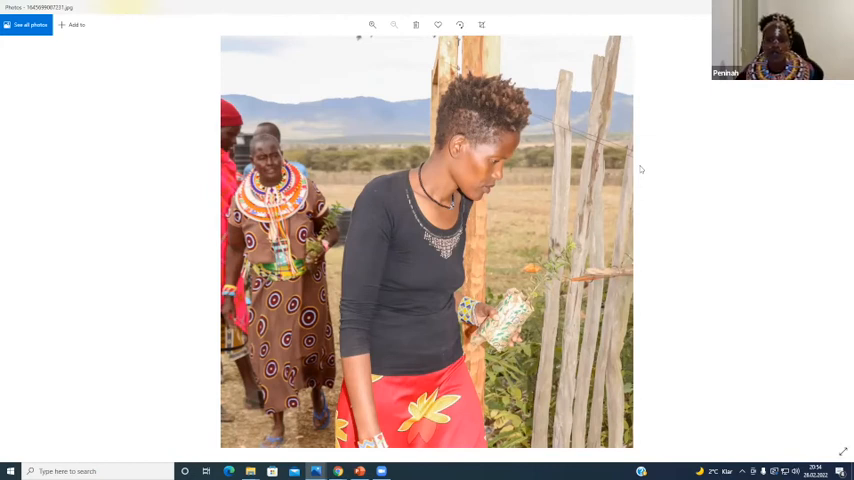
{"action": "mouse_move", "coordinate": [645, 169]}
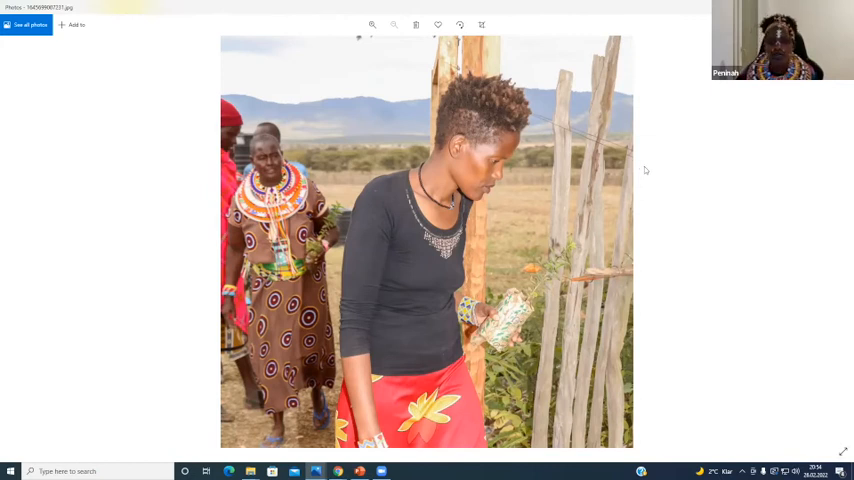